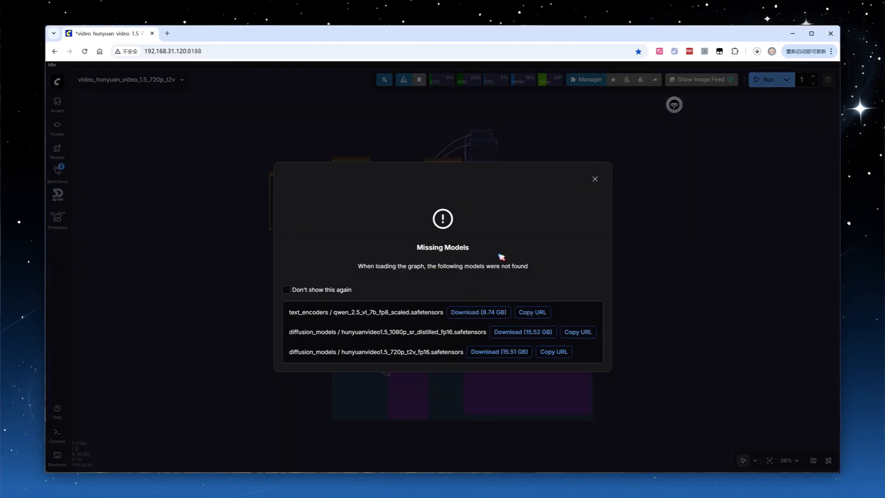
Step: Close the Missing Models warning to reveal the HunyuanVideo 1.5 720p text-to-video workflow
left_click(596, 178)
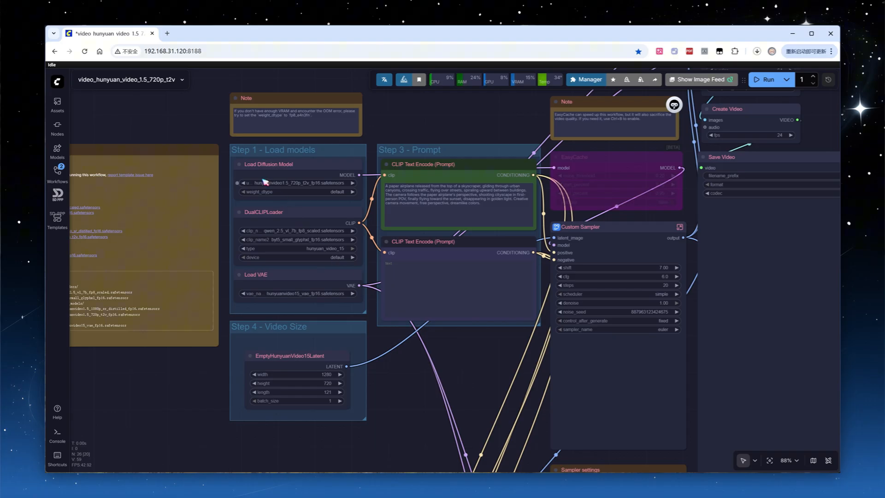
Step: Filter for 'hunyuan' and pick the 480p t2v diffusion model, then select the Qwen 2.5 VL text encoder
left_click(298, 183)
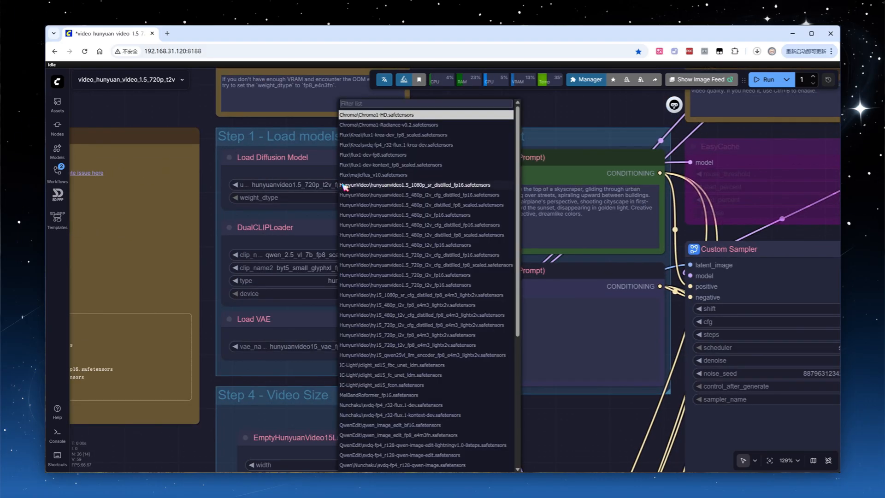
type("hunyuan")
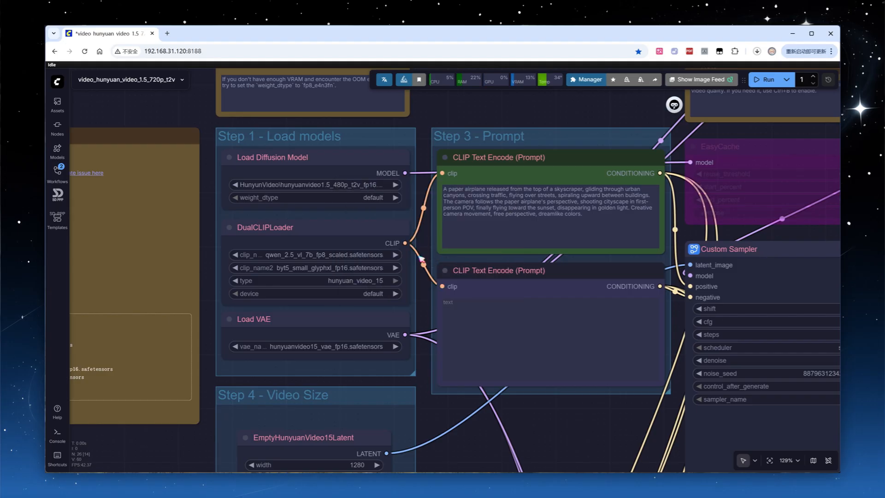
left_click(315, 254)
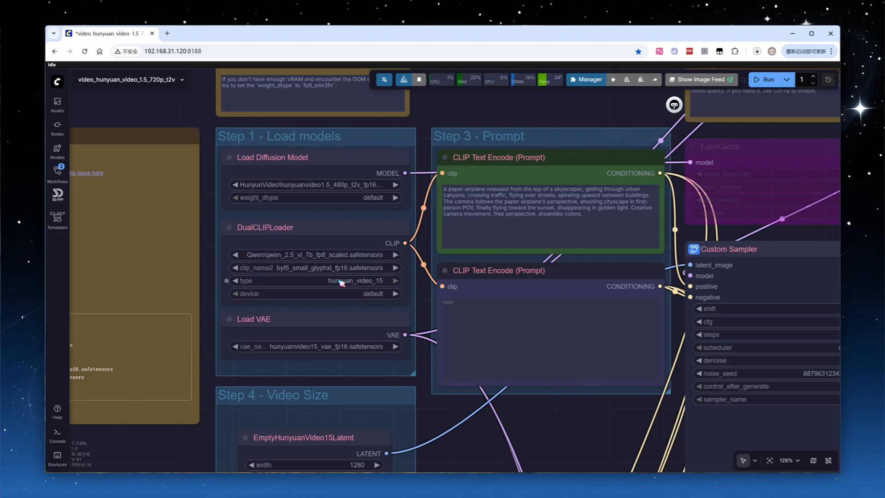
left_click(341, 280)
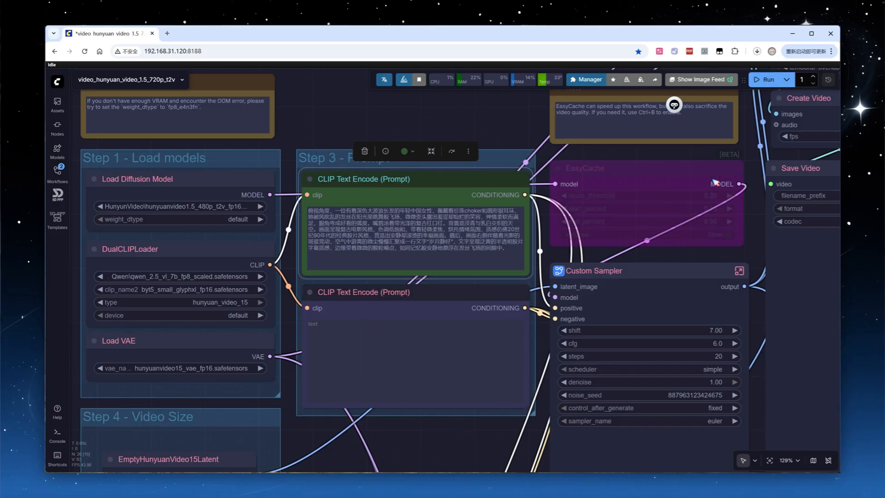
Step: Replace the paper airplane prompt with the Chinese description of a young woman with wind-blown hair
left_click(643, 167)
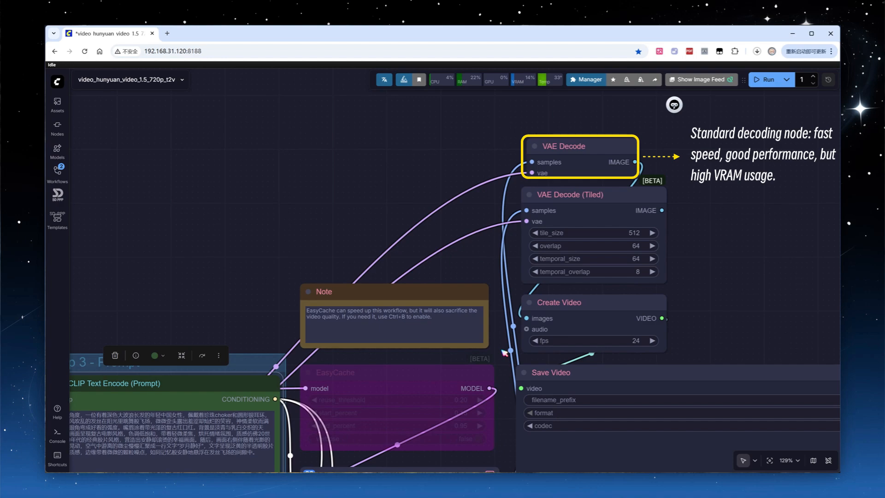
left_click(569, 195)
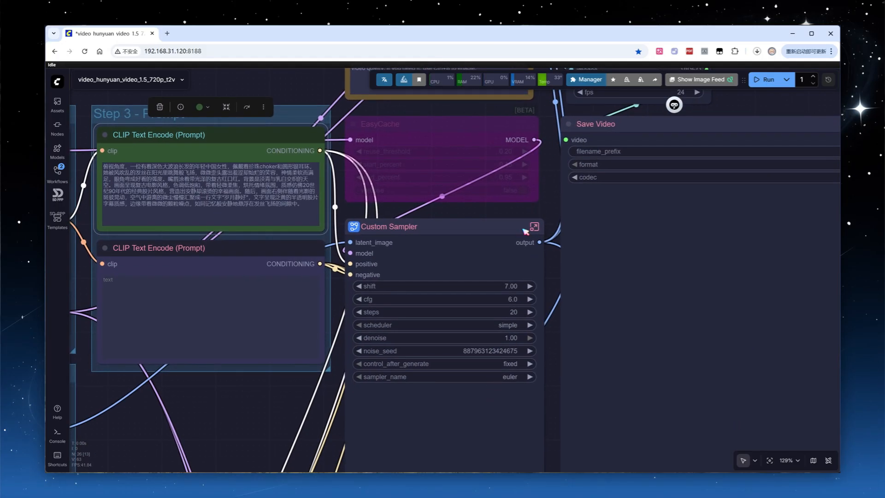
Step: Set the Custom Sampler to shift 5.00, 50 steps and noise seed 77, then queue a run
left_click(533, 226)
type("77")
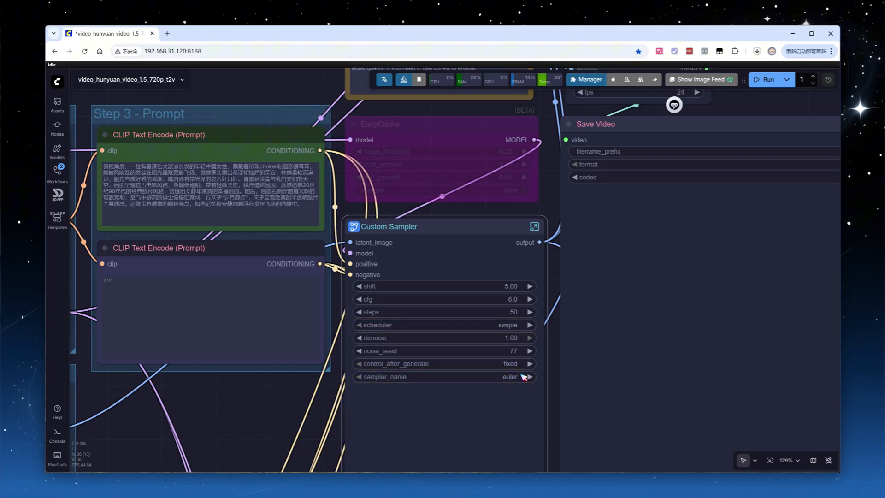
left_click(767, 80)
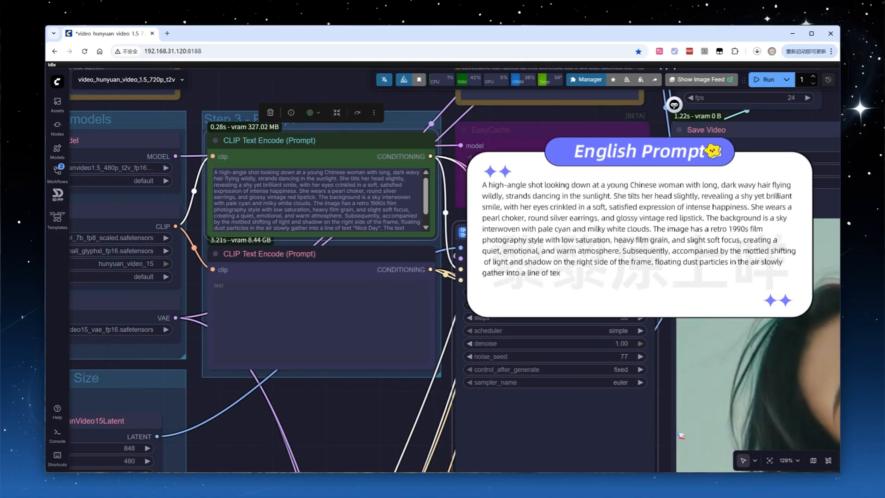
Step: Queue the workflow to generate the clip of the young woman from the Chinese prompt
left_click(768, 79)
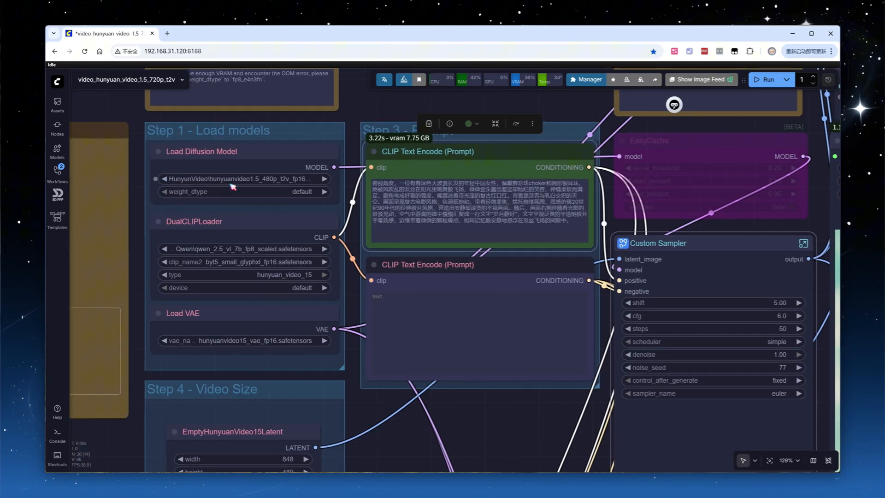
Step: Choose hunyuanvideo1.5_480p_t2v_cfg_distilled as the diffusion model and set sampler cfg to 1.0
left_click(261, 179)
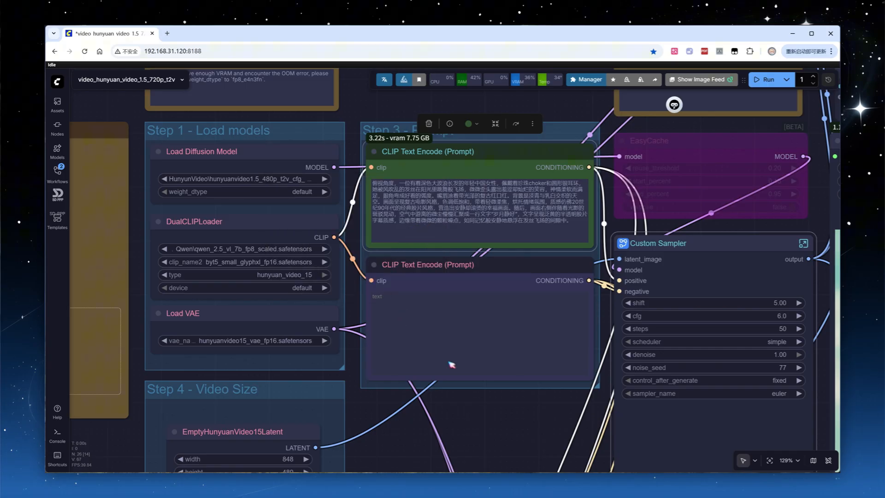
mouse_move(539, 423)
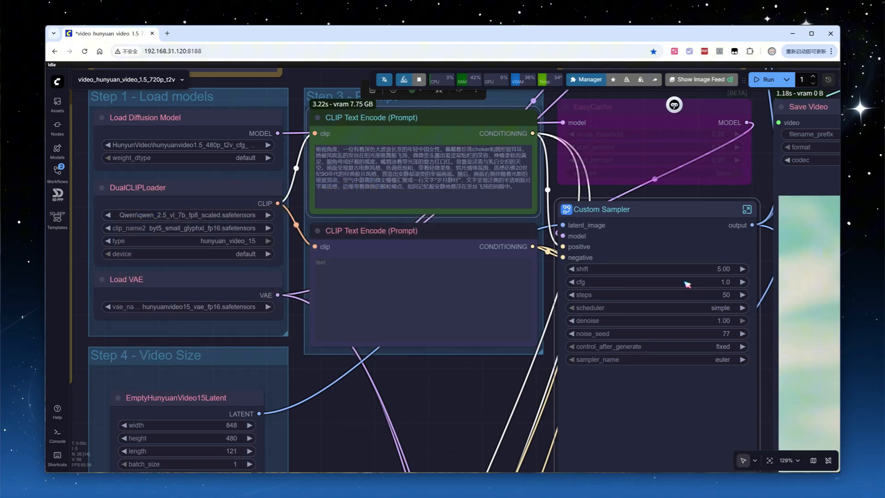
left_click(765, 79)
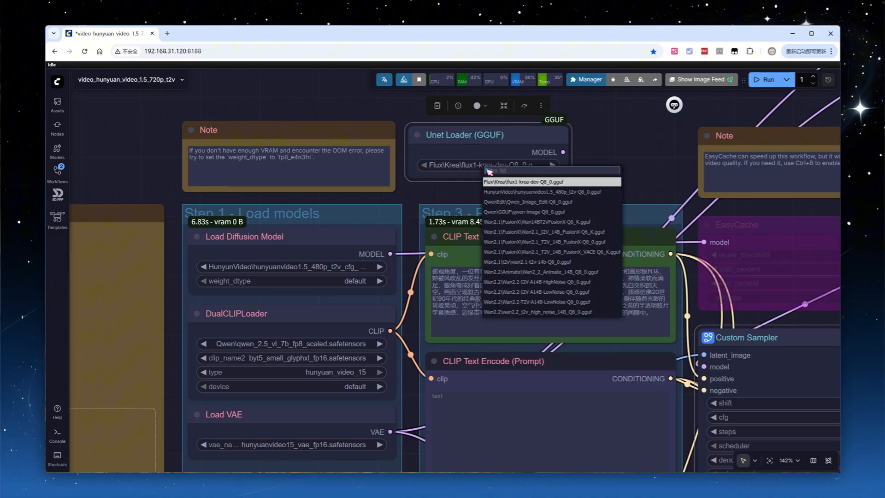
Step: Point the Unet Loader (GGUF) at the HunyuanVideo 1.5 480p Q8_0 gguf and restore cfg 6.0
left_click(536, 192)
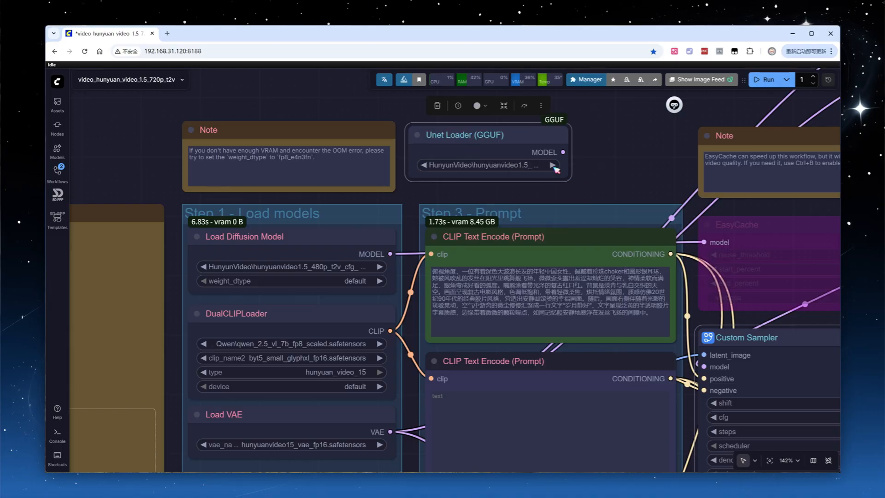
left_click(767, 79)
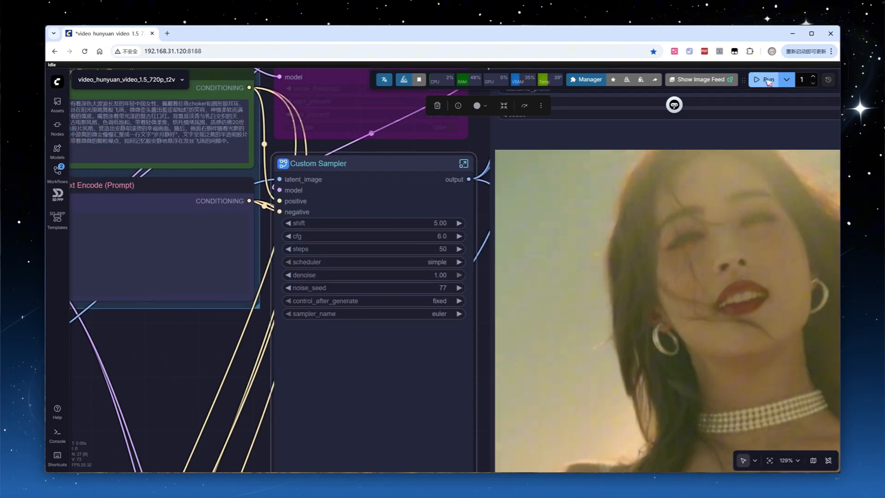
Step: Queue the workflow to generate a new video with the current settings
left_click(767, 80)
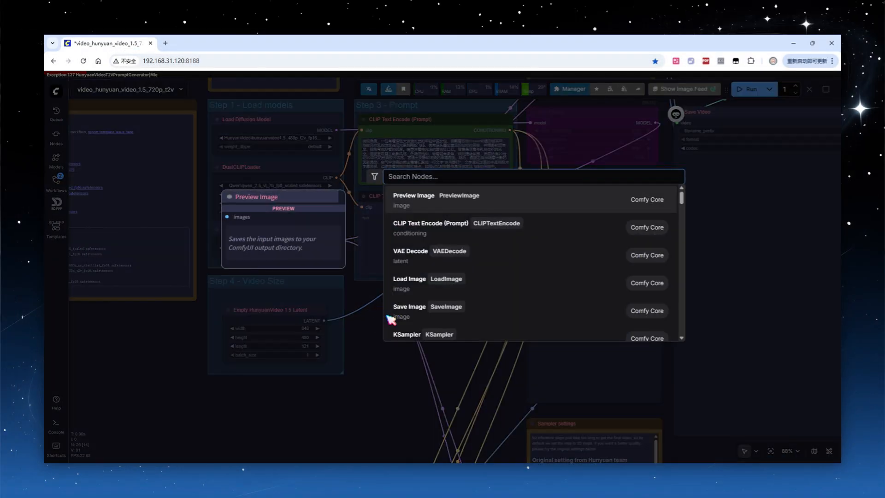
Step: Add the HunyuanVideo T2V Prompt Generator node and start adding the SiliconFlow LLM service connector
type("hunyuanvideot")
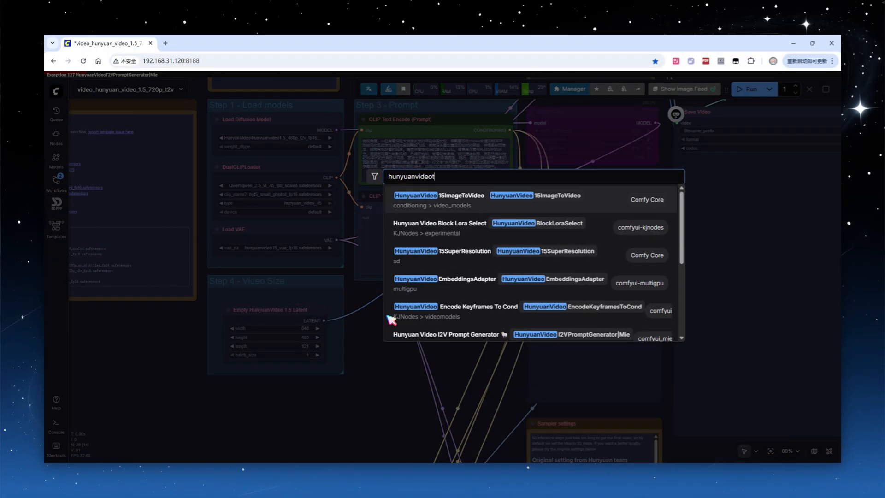
left_click(446, 335)
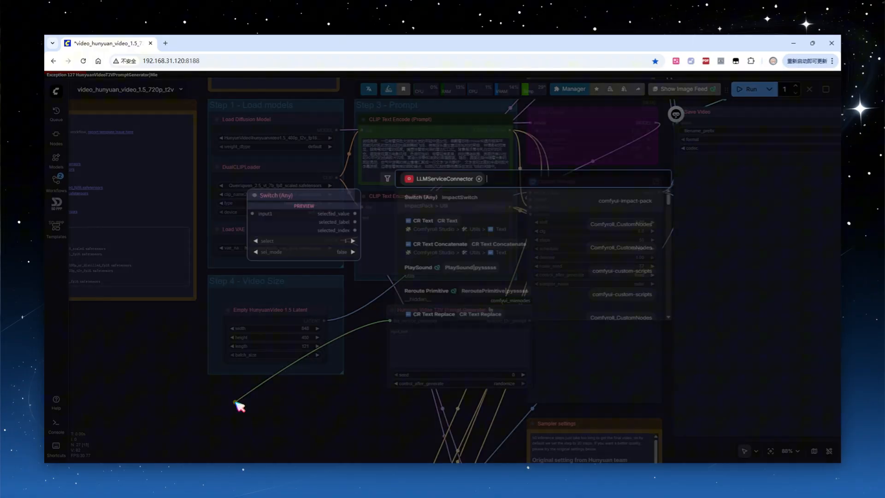
type("s")
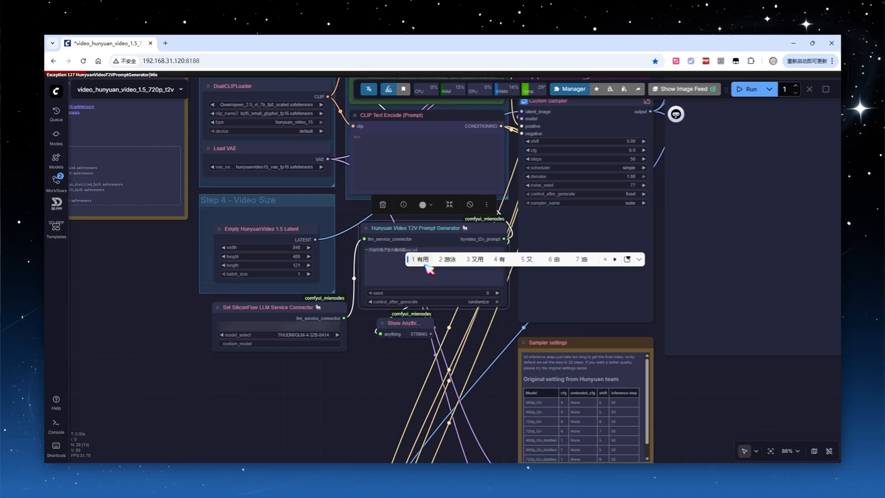
left_click(750, 90)
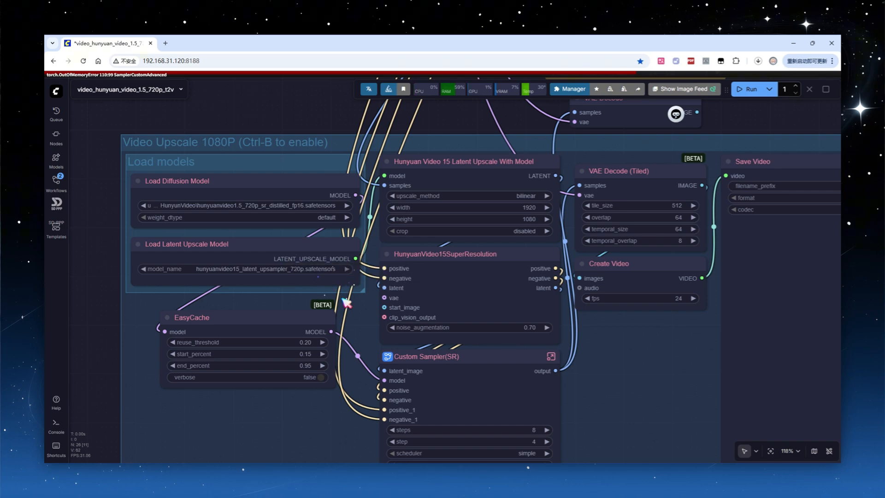
mouse_move(349, 310)
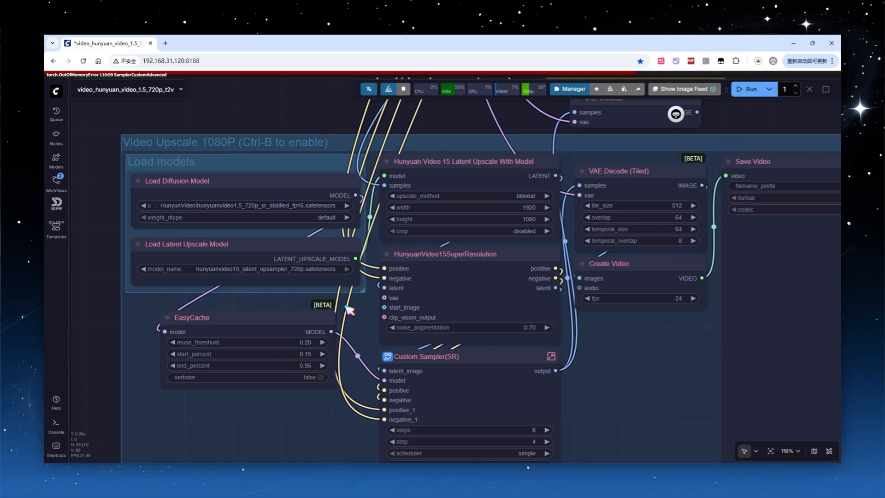
Step: Change the Latent Upscale With Model width from 1920 to 1280
left_click(191, 317)
type("1280")
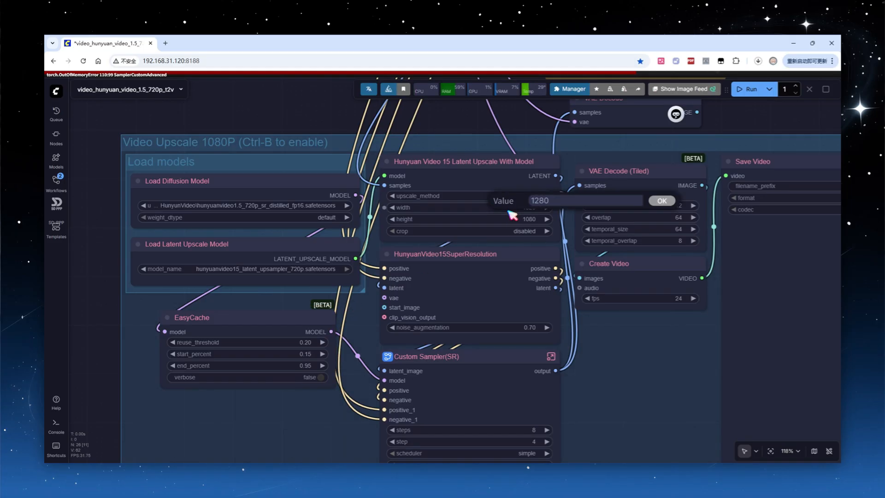
left_click(662, 201)
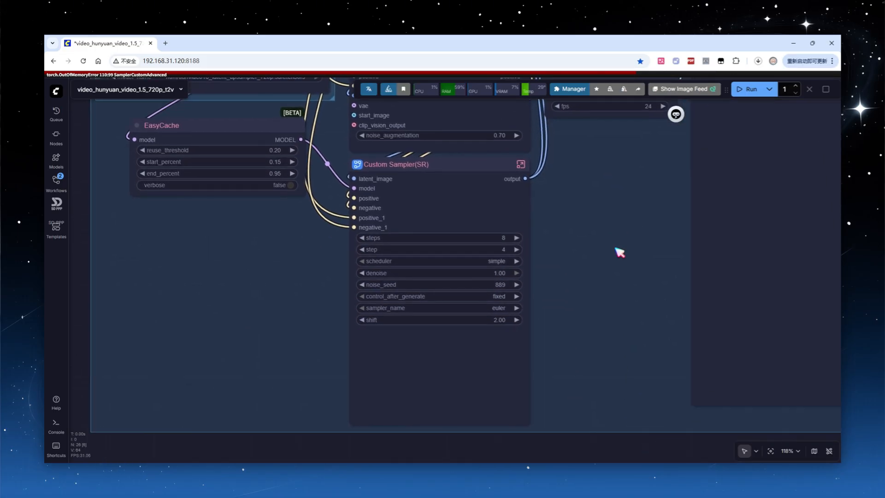
left_click(396, 164)
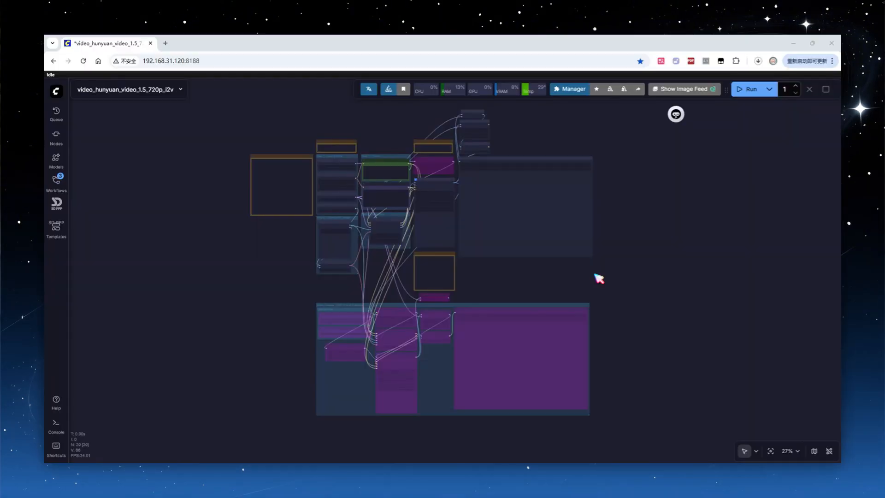
mouse_move(314, 217)
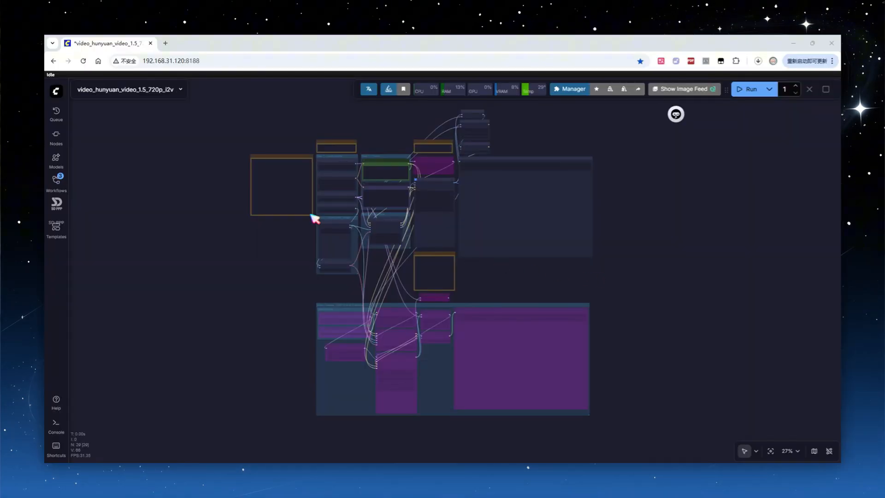
Step: Select the 480p image-to-video diffusion model and the CLIP vision model files
scroll("down", 3)
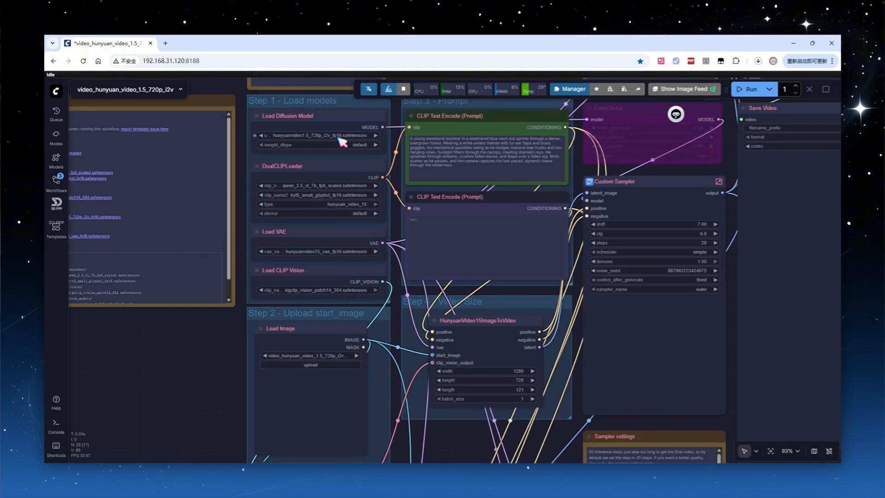
left_click(318, 134)
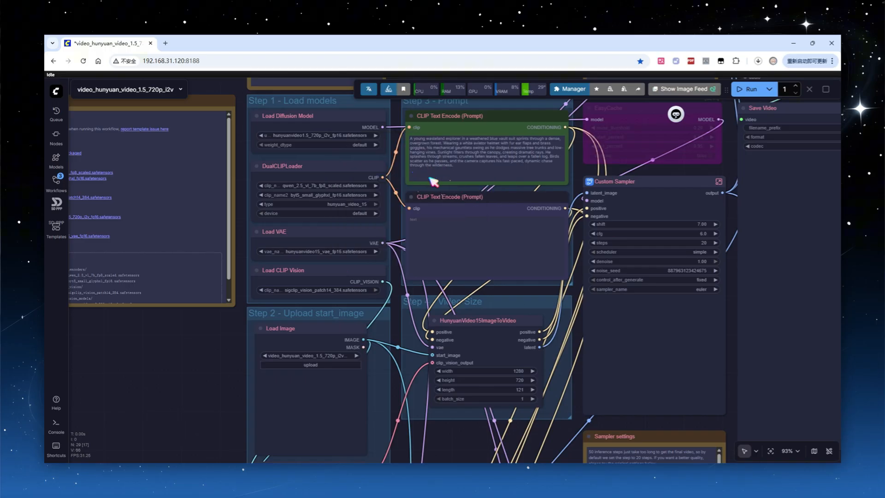
left_click(316, 186)
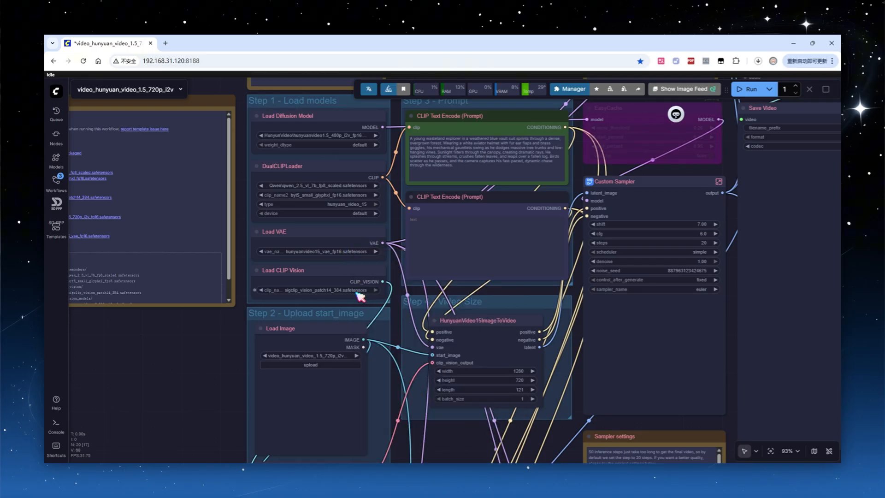
left_click(315, 290)
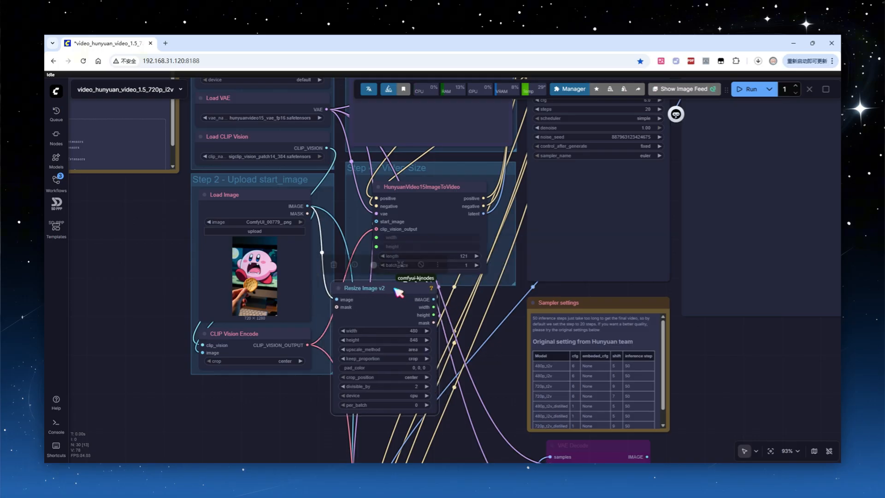
Step: Scroll the canvas to place the SiliconFlow connector and I2V Prompt Generator nodes
scroll("down", 3)
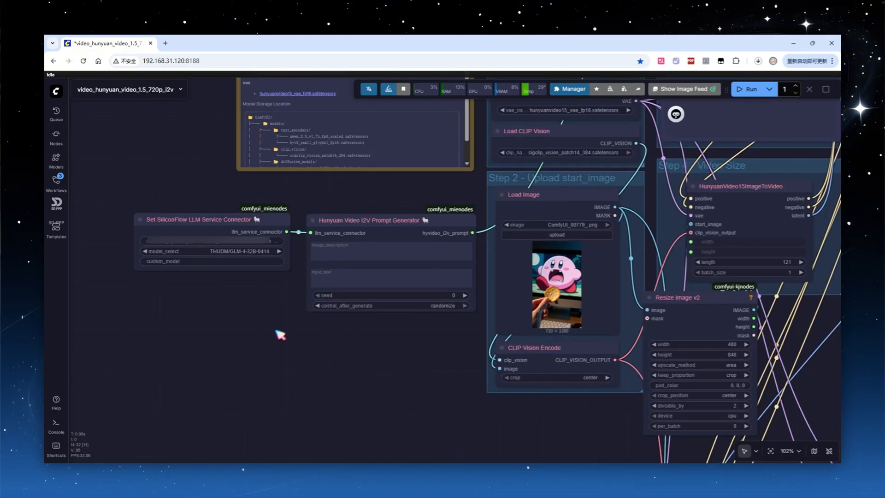
Step: Search 'floren', add the Florence2 captioning nodes, and run the workflow
type("floren")
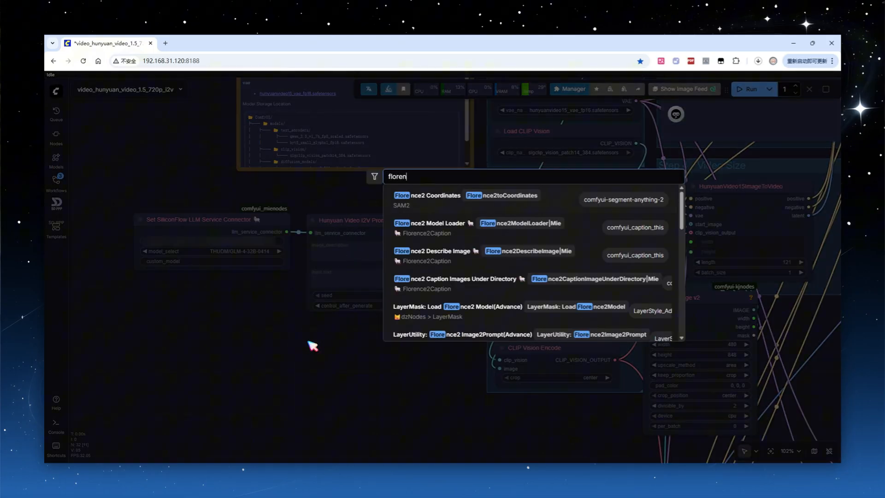
left_click(433, 250)
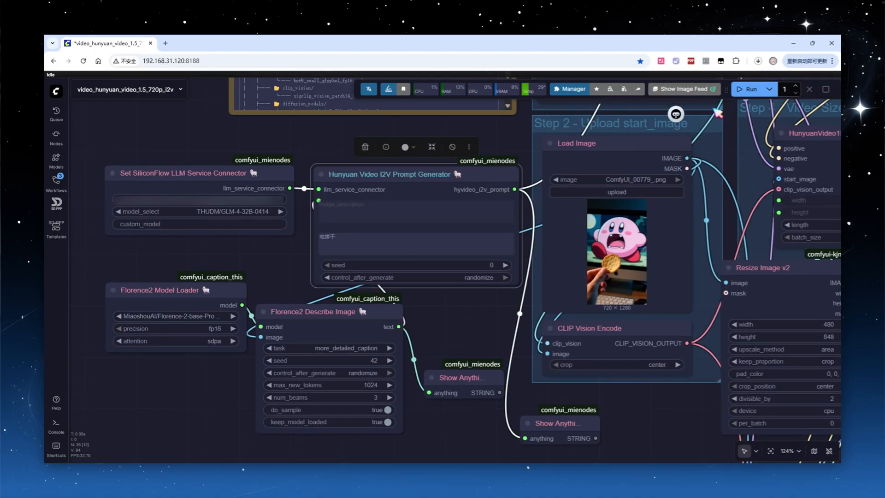
left_click(751, 89)
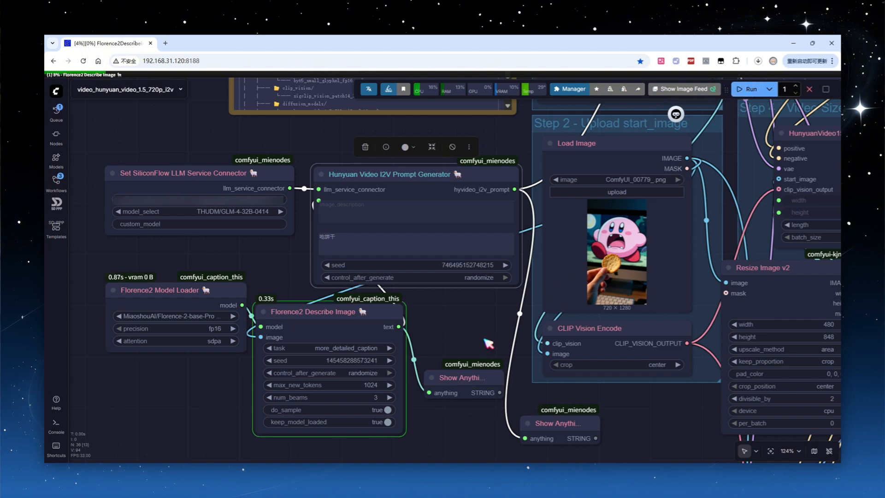